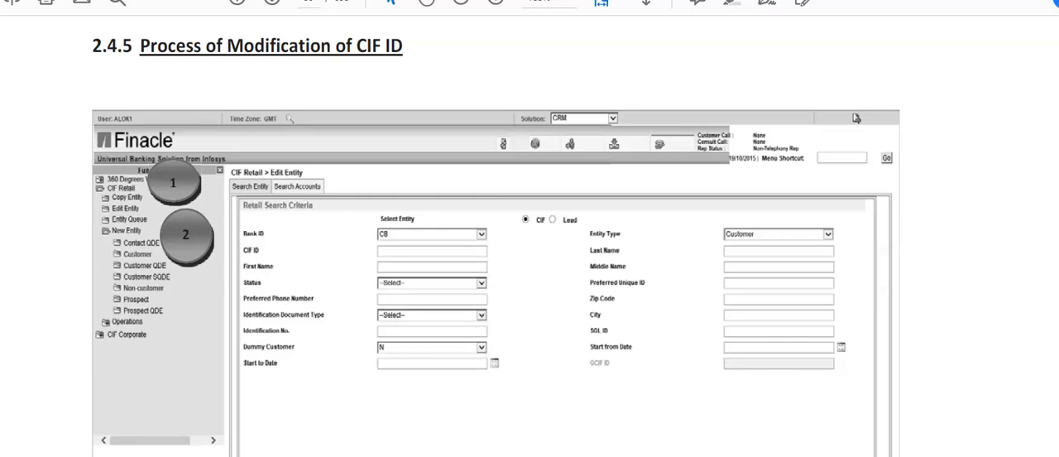
mouse_move(35, 132)
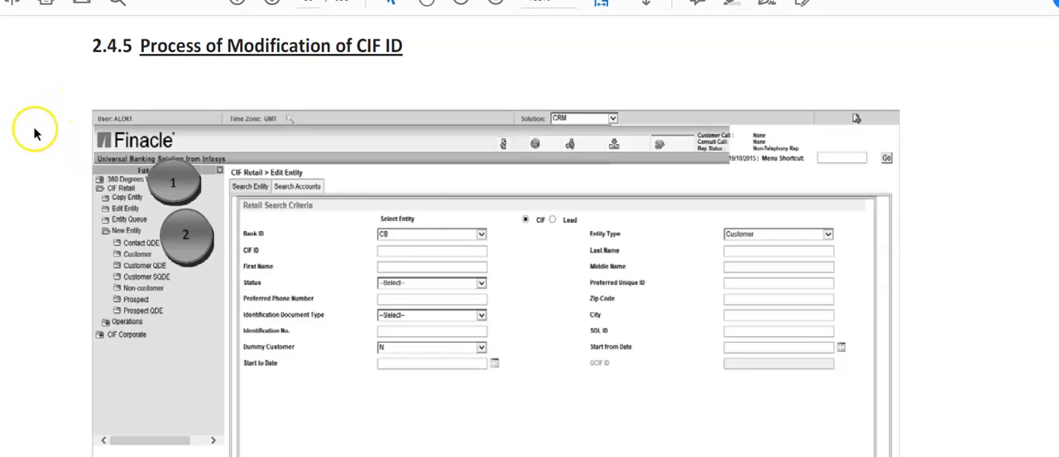
mouse_move(25, 99)
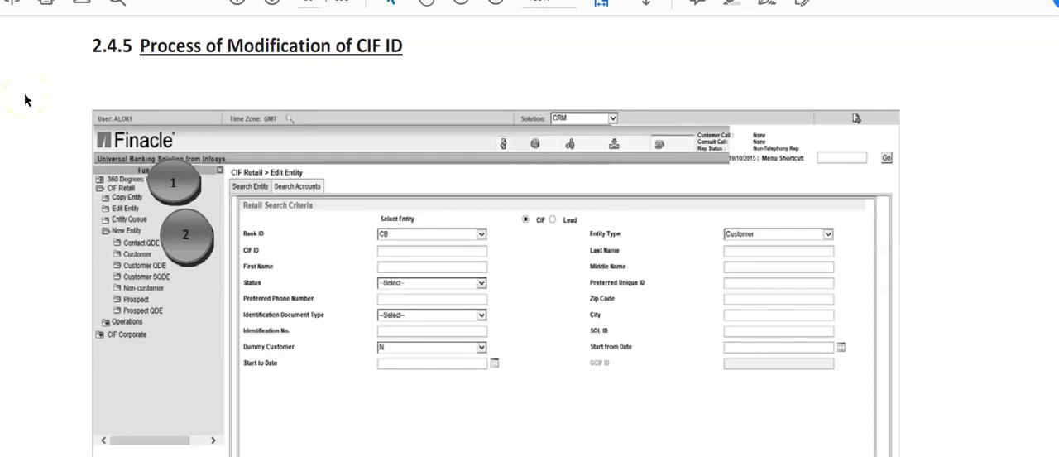
mouse_move(461, 98)
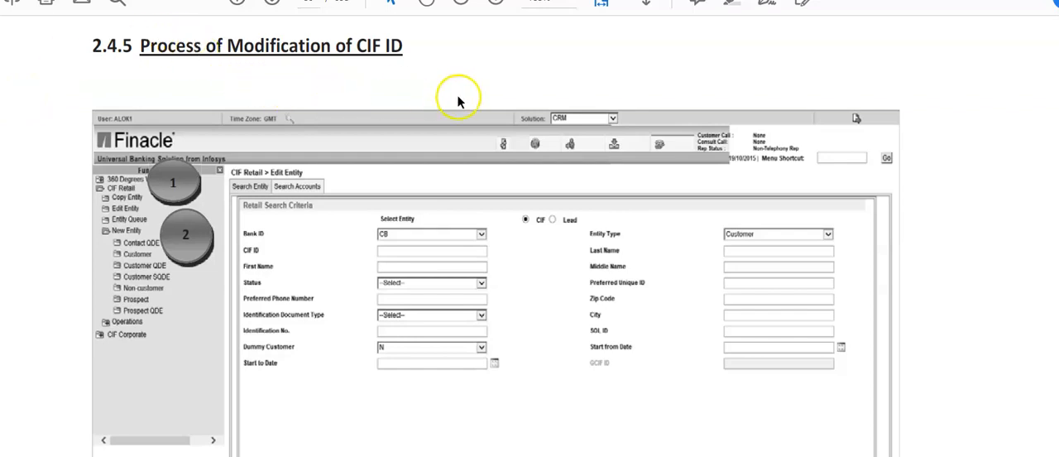
mouse_move(152, 35)
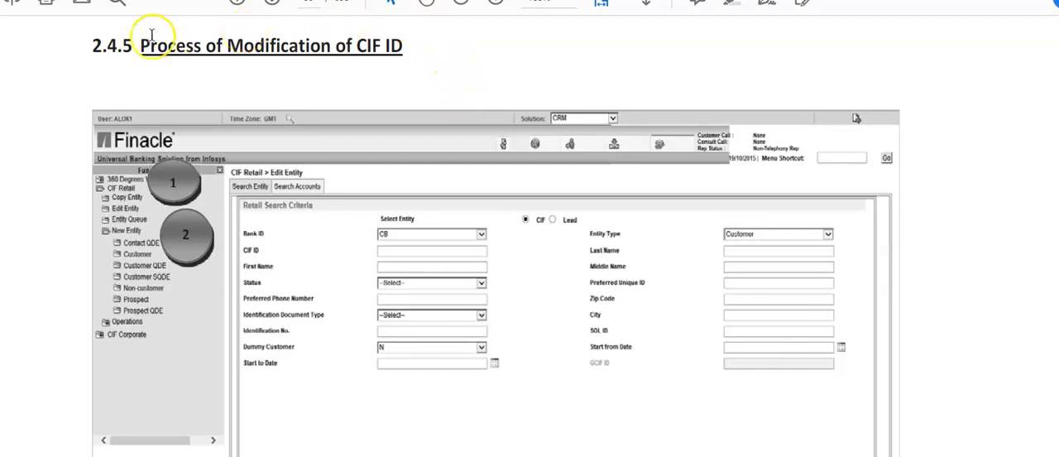
mouse_move(401, 90)
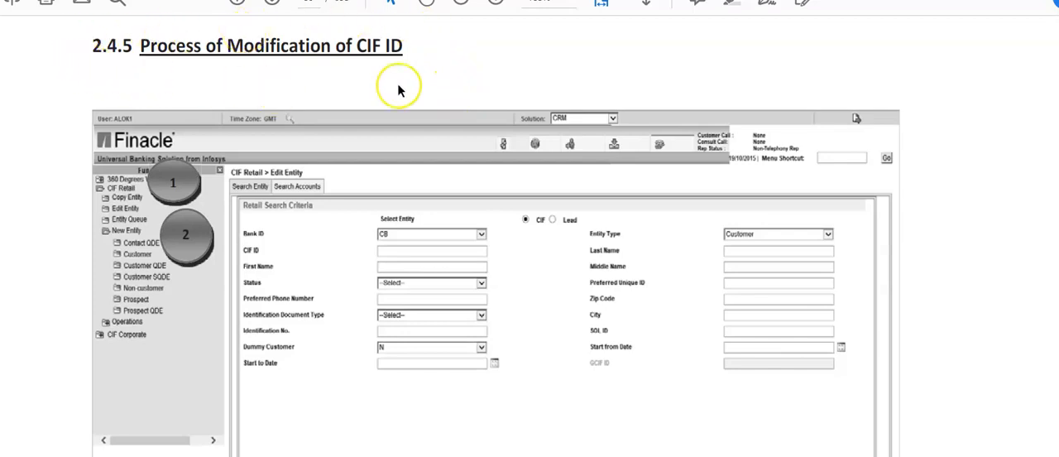
mouse_move(444, 46)
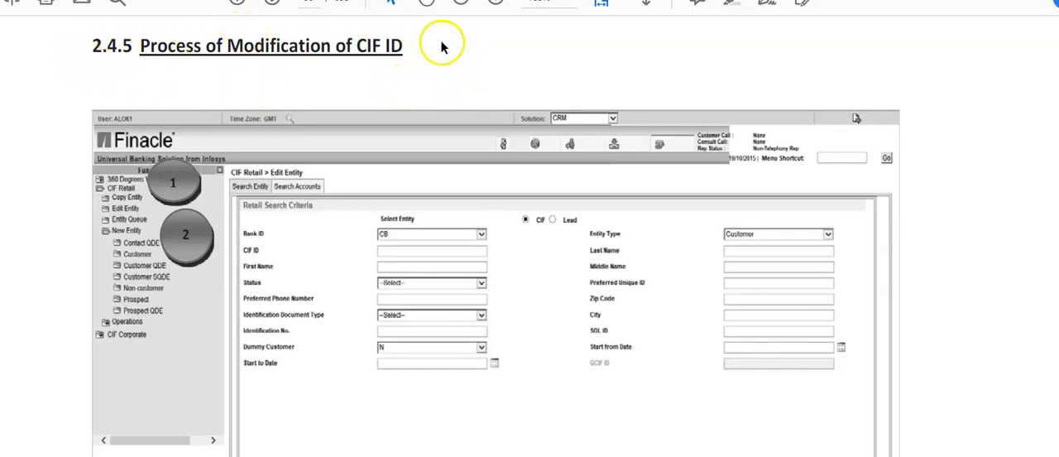
mouse_move(89, 30)
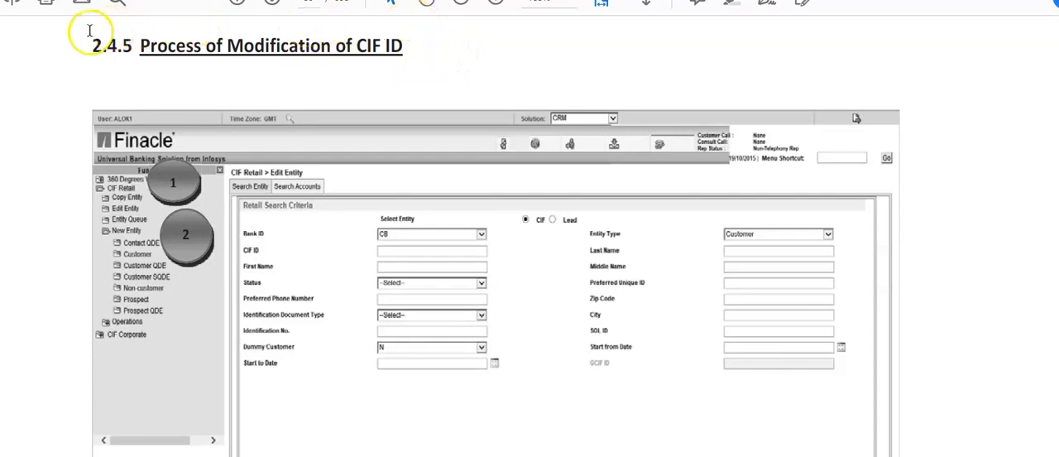
mouse_move(424, 63)
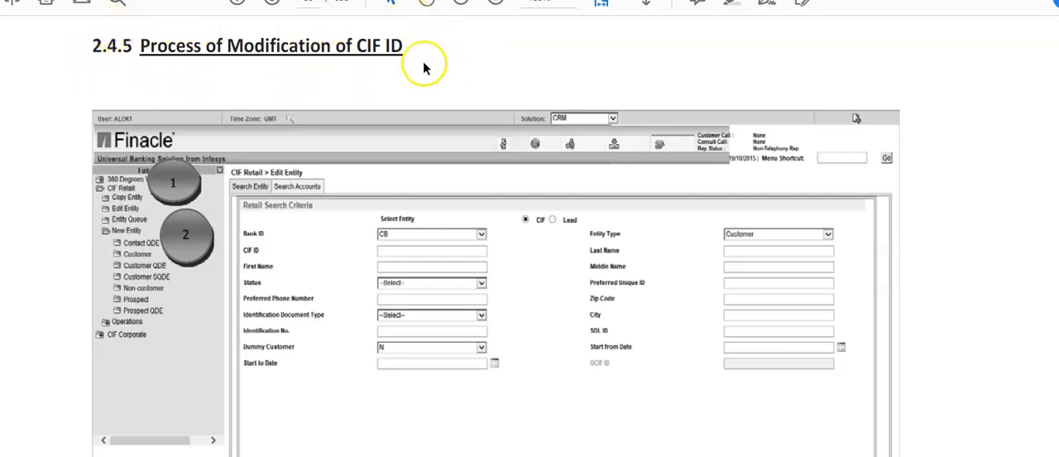
mouse_move(172, 31)
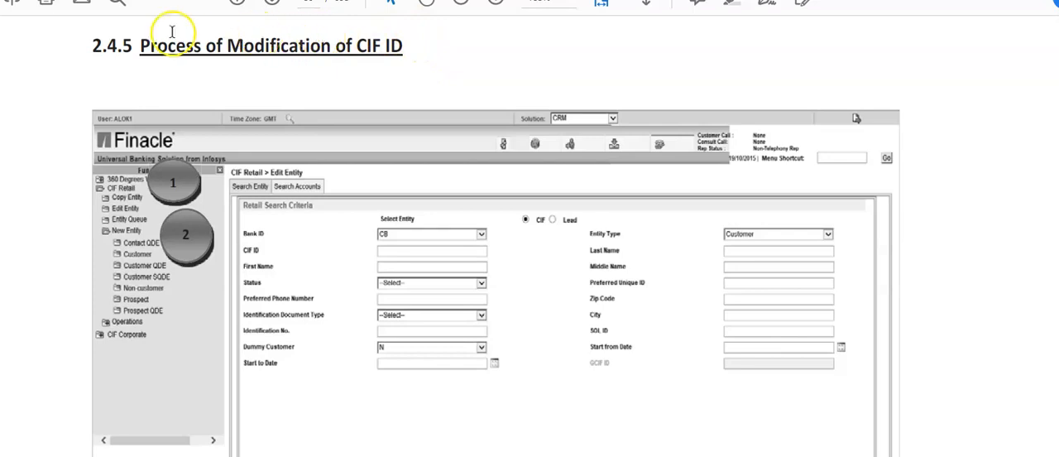
mouse_move(53, 113)
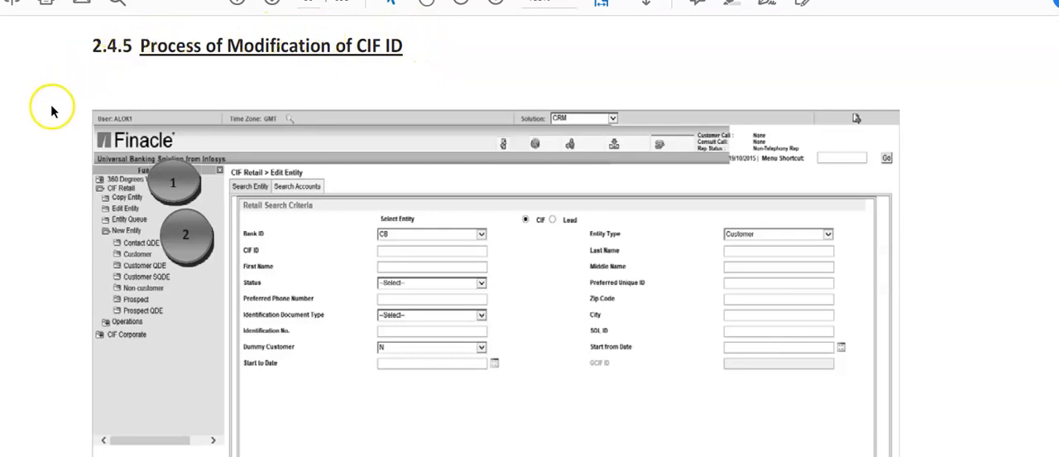
mouse_move(595, 86)
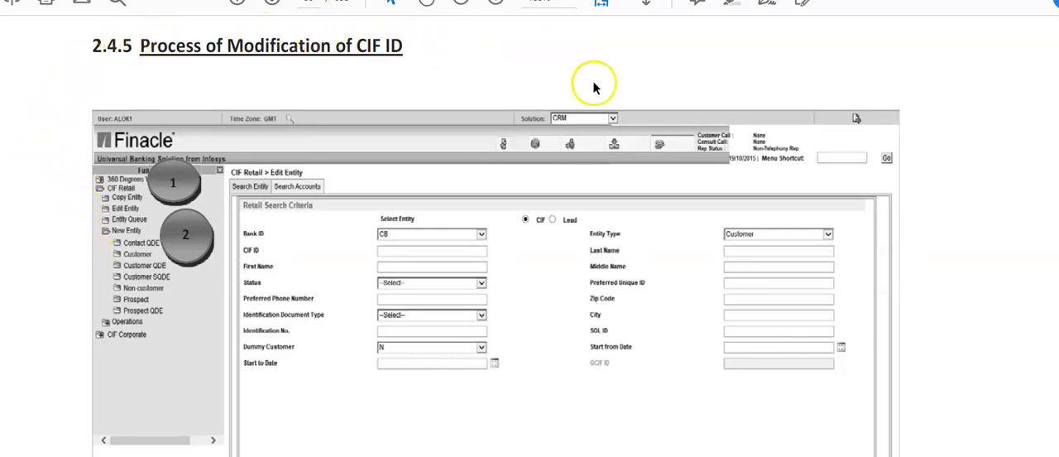
mouse_move(612, 129)
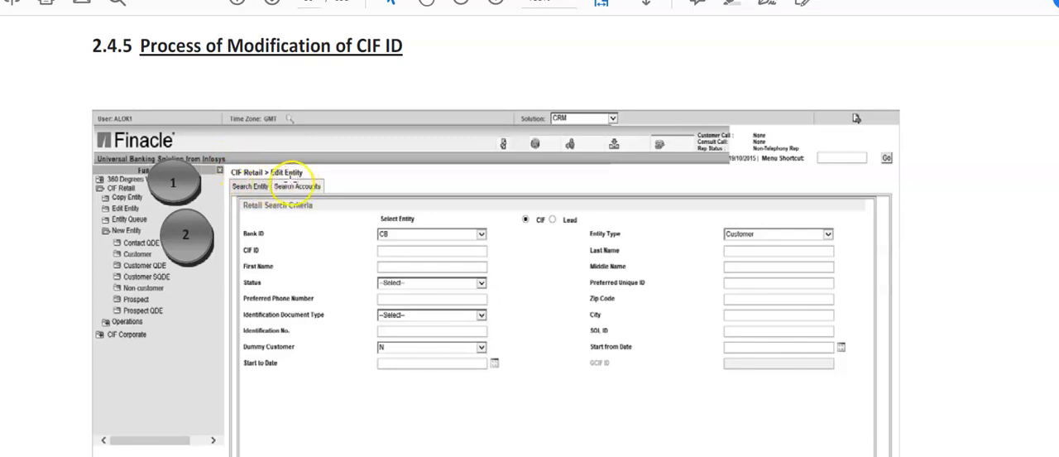
mouse_move(338, 241)
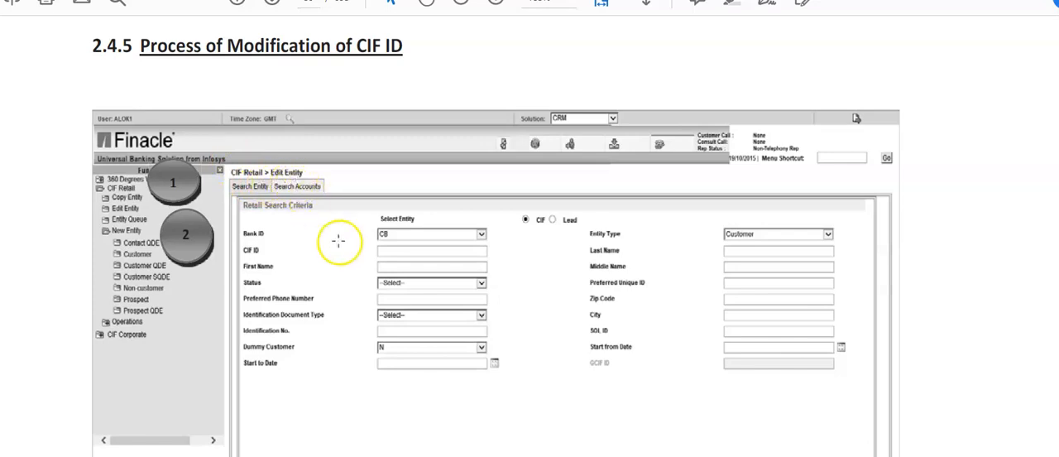
mouse_move(262, 175)
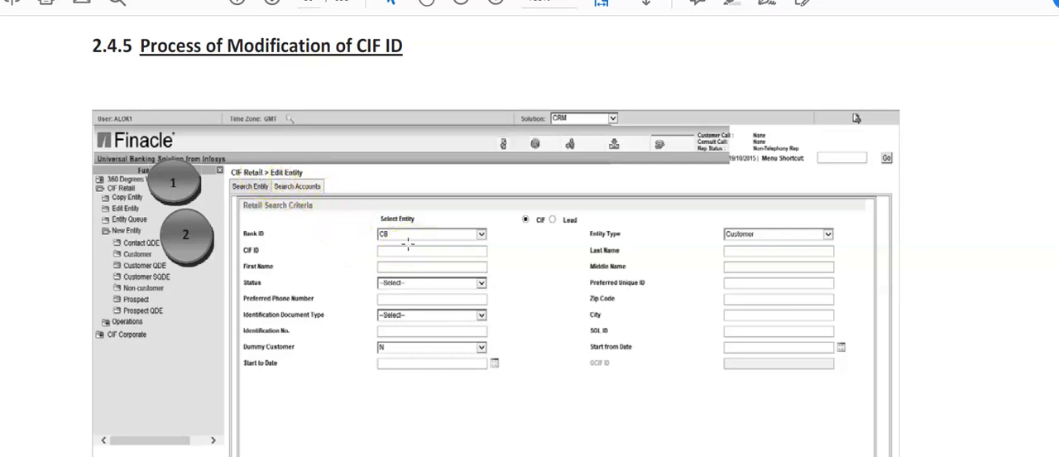
mouse_move(477, 251)
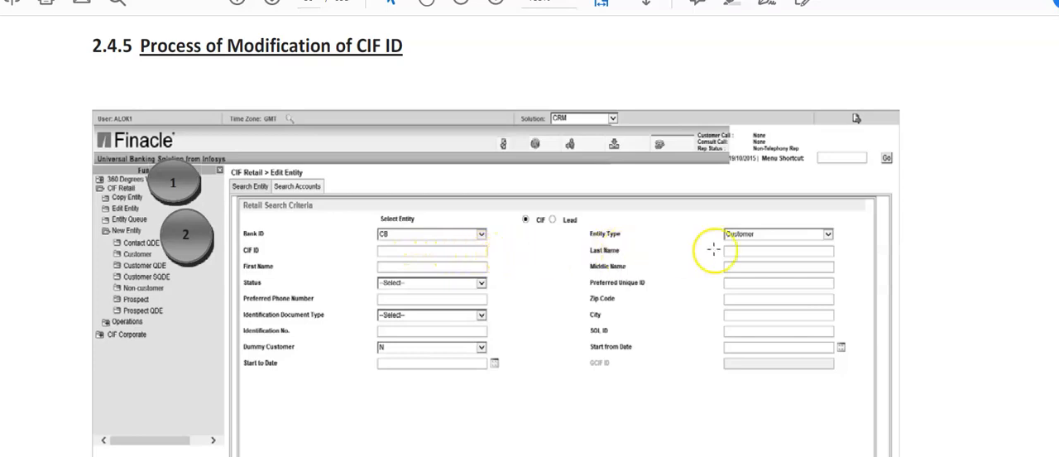
mouse_move(629, 317)
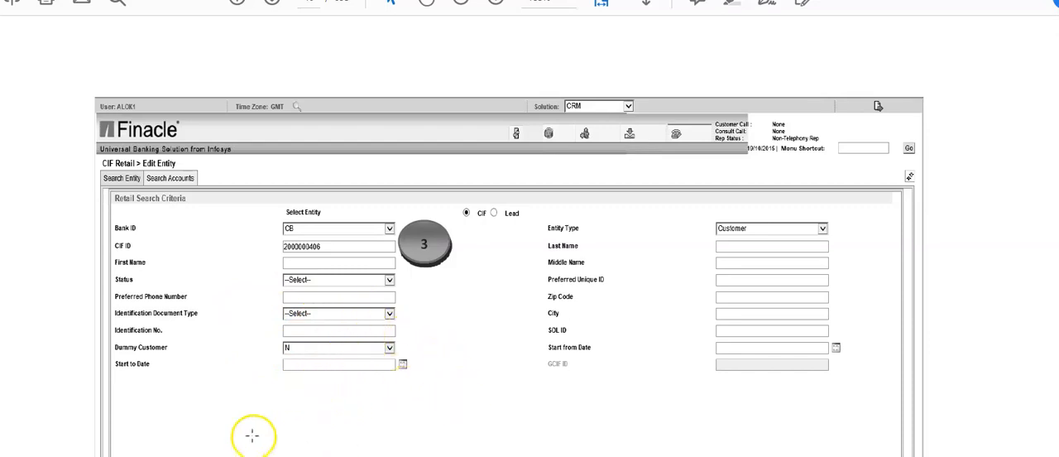
mouse_move(212, 261)
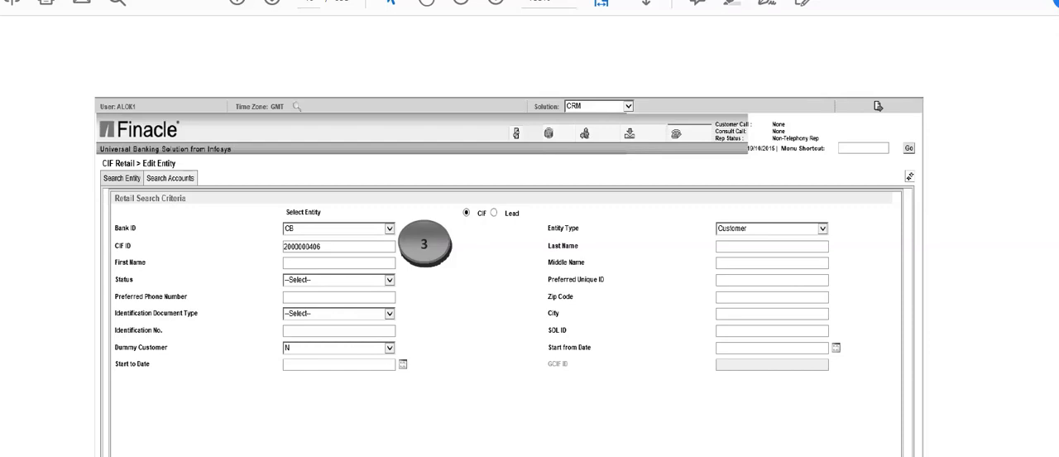
- Scroll the PDF to the screenshot marked 3 with a CIF ID entered in the retail search form
left_click(132, 177)
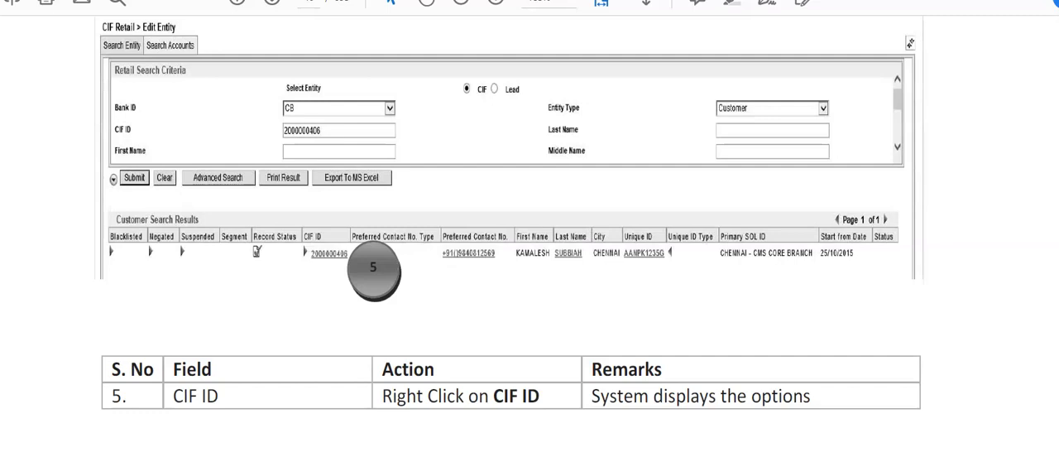
mouse_move(176, 258)
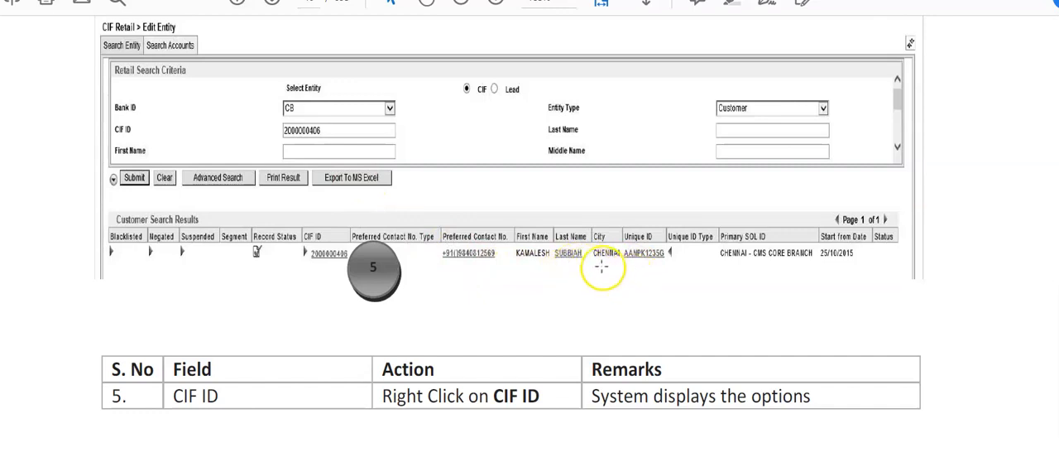
mouse_move(632, 274)
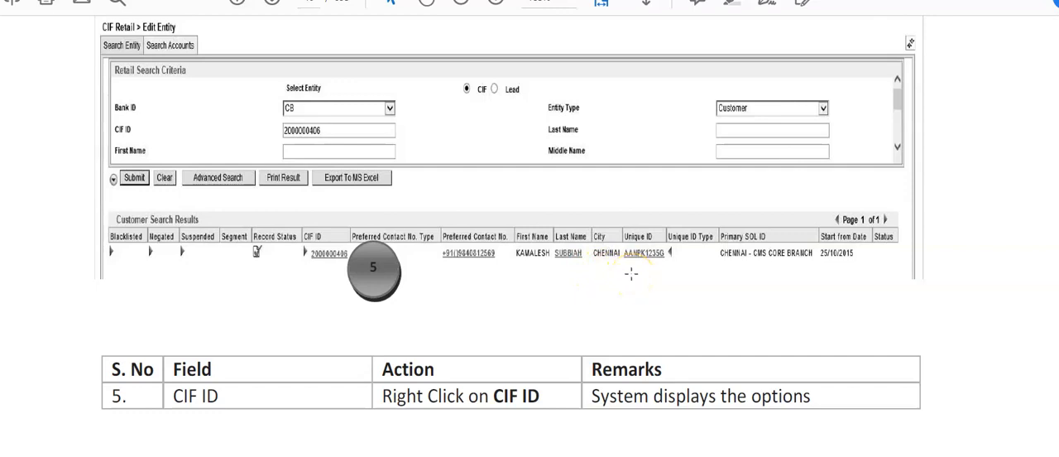
mouse_move(520, 366)
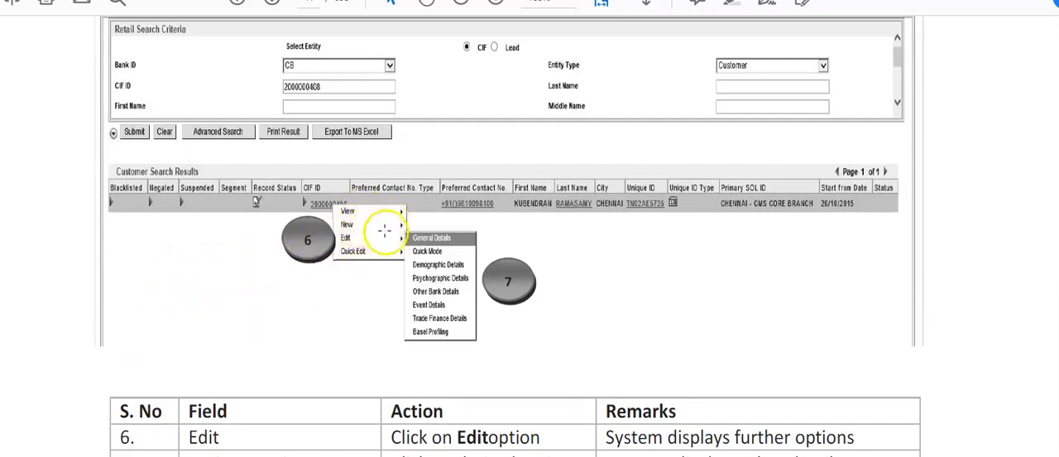
mouse_move(368, 266)
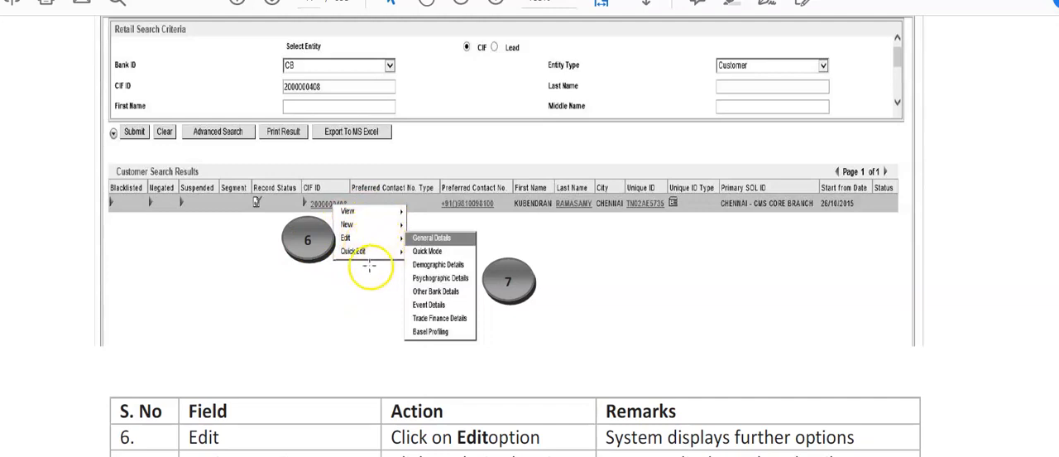
mouse_move(363, 273)
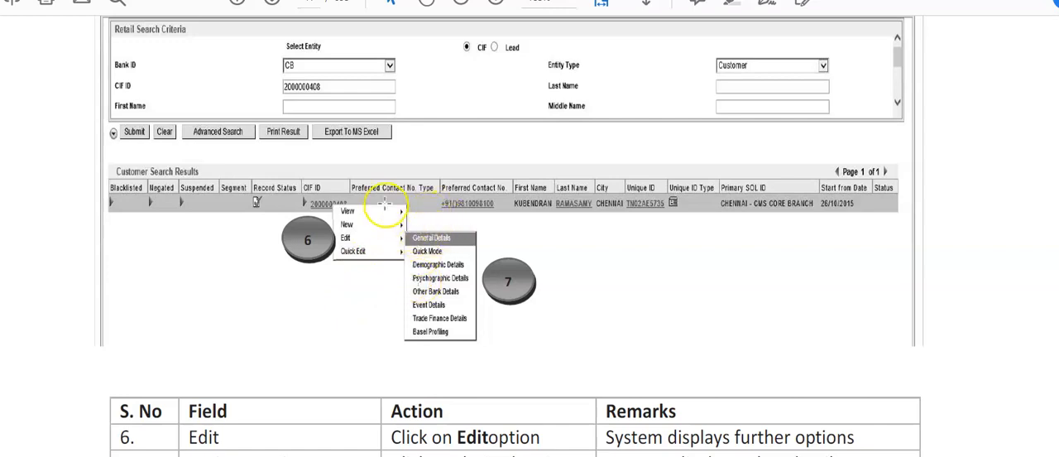
mouse_move(387, 294)
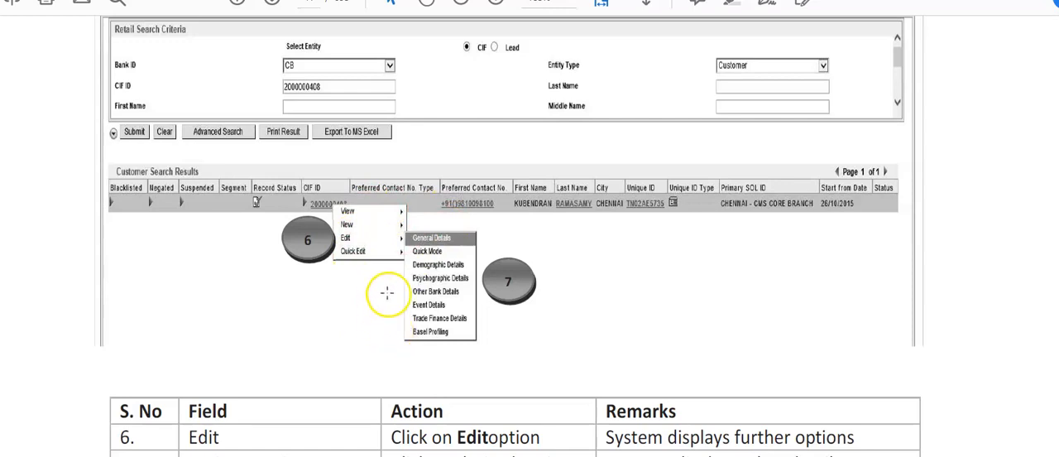
mouse_move(553, 300)
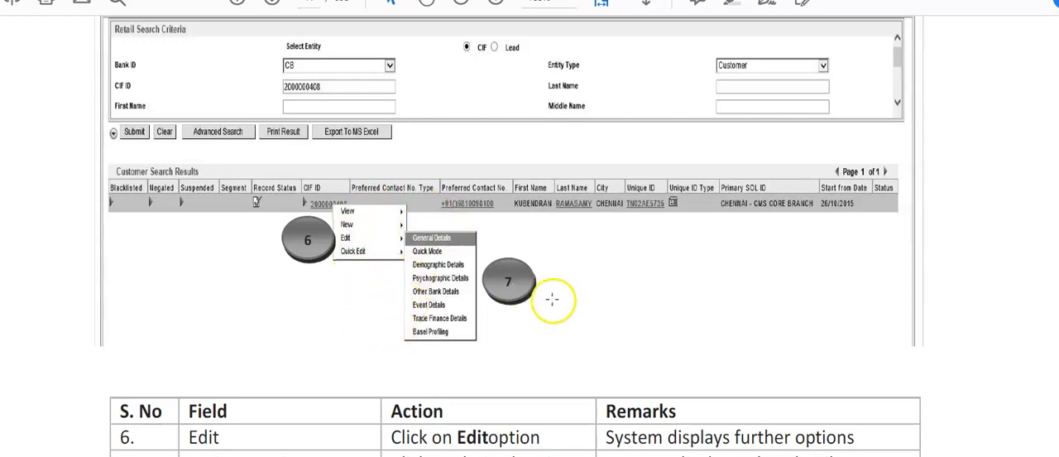
mouse_move(642, 312)
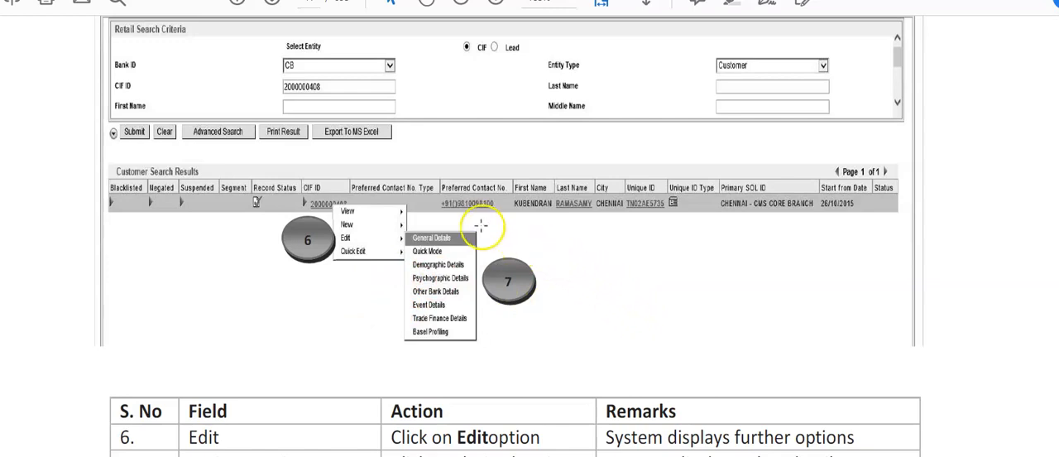
mouse_move(370, 238)
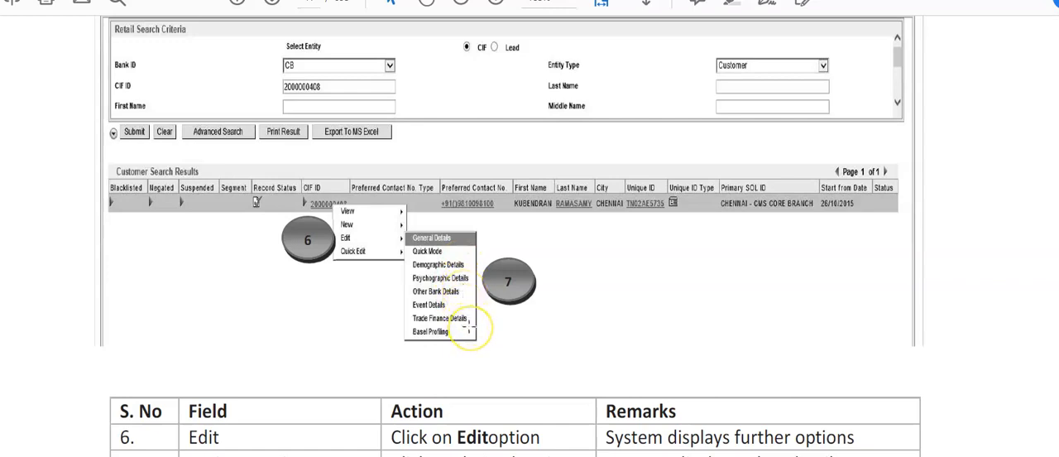
mouse_move(490, 328)
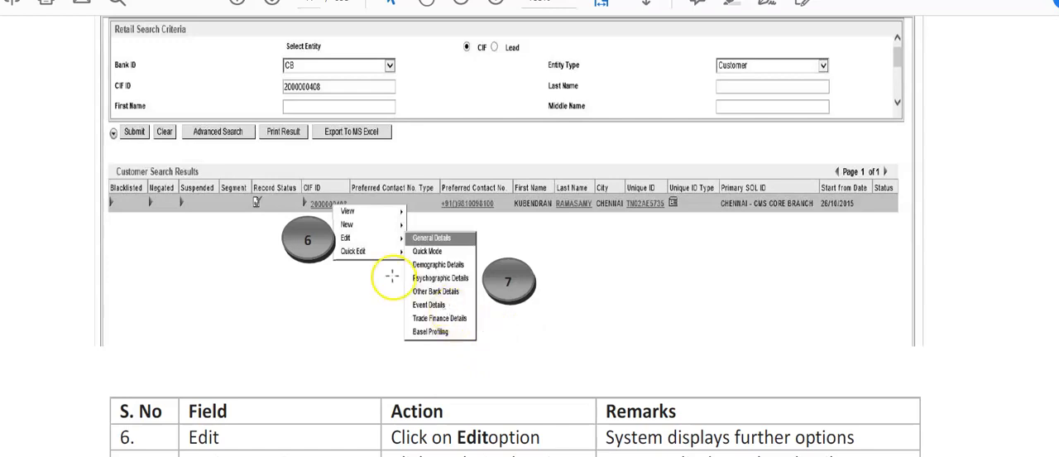
mouse_move(196, 294)
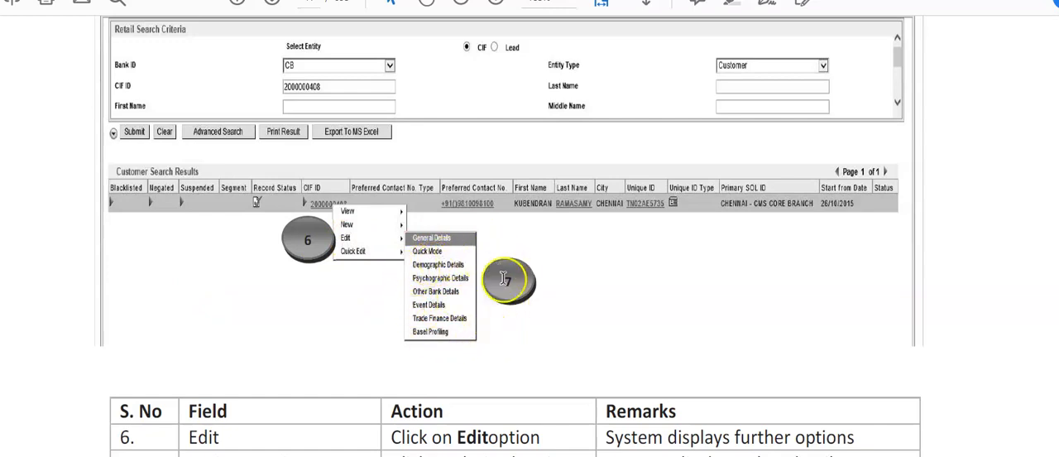
mouse_move(322, 334)
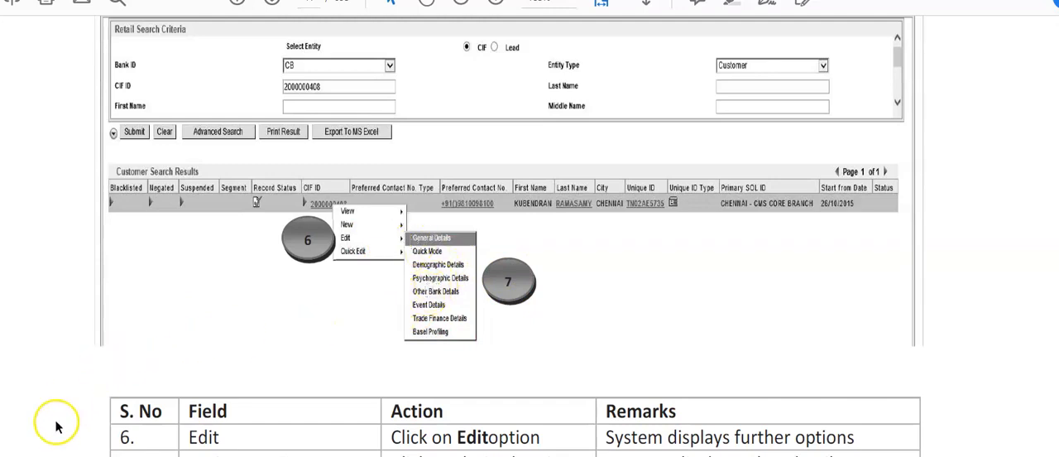
- Scroll the PDF to step 6 showing the Edit option with its submenu of detail sections
left_click(432, 238)
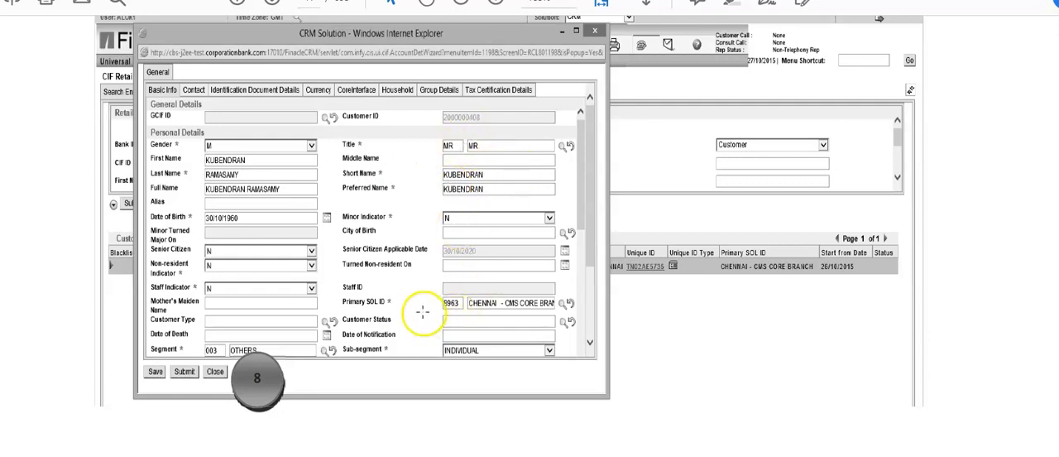
mouse_move(411, 400)
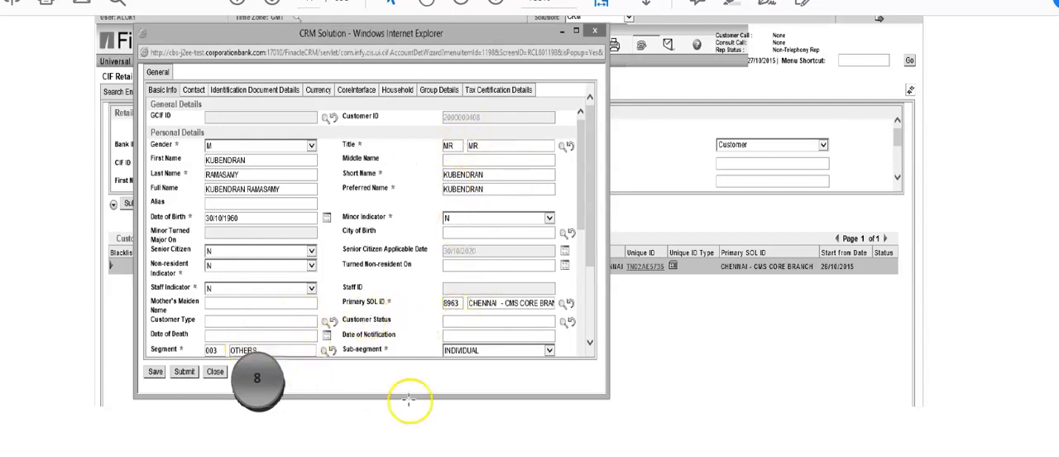
mouse_move(20, 434)
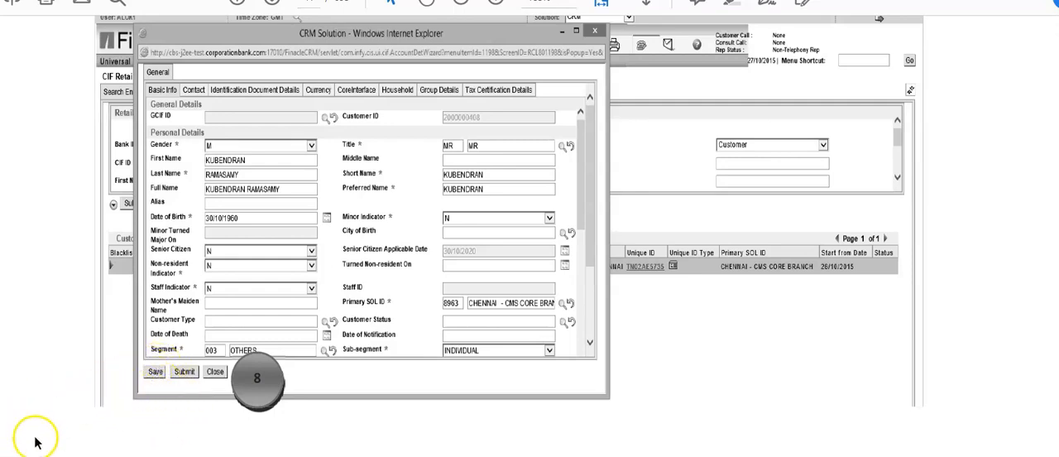
mouse_move(89, 430)
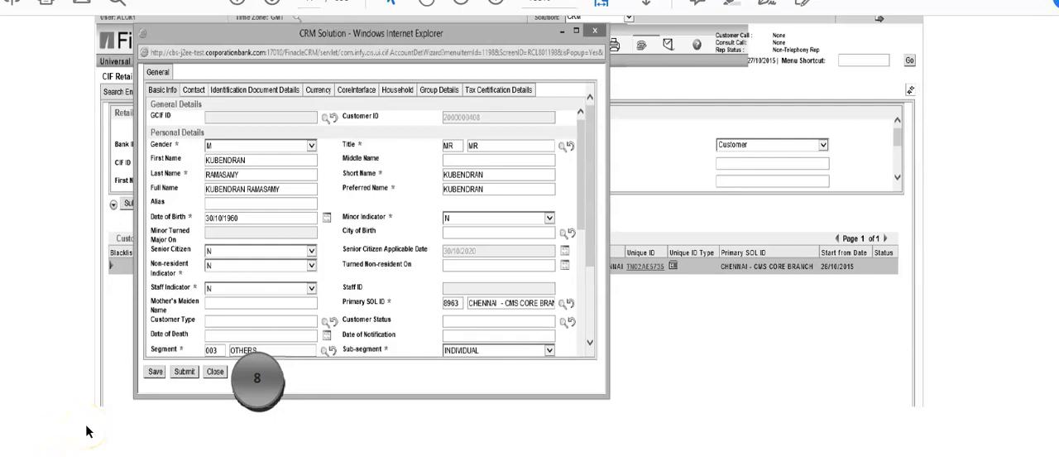
- Scroll the PDF to step 8, the CRM Solution edit window with Save, Submit and Close
left_click(154, 371)
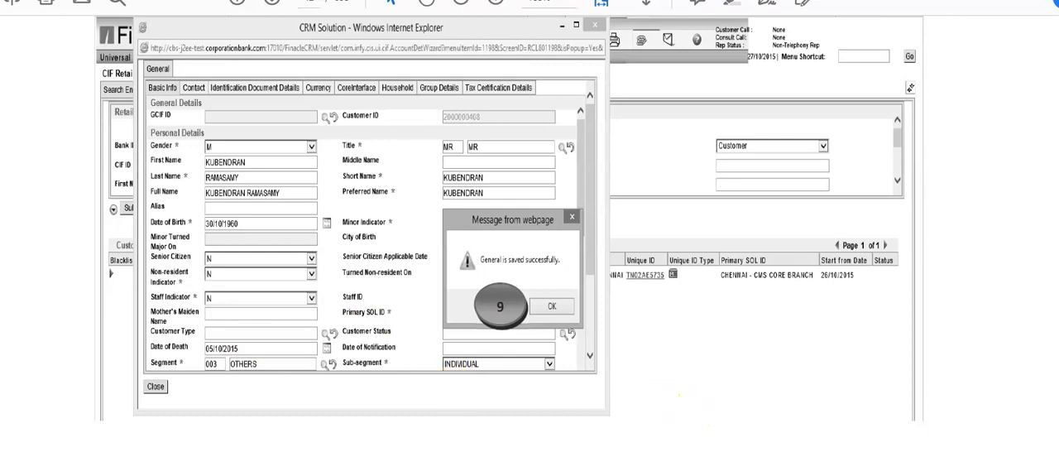
mouse_move(80, 388)
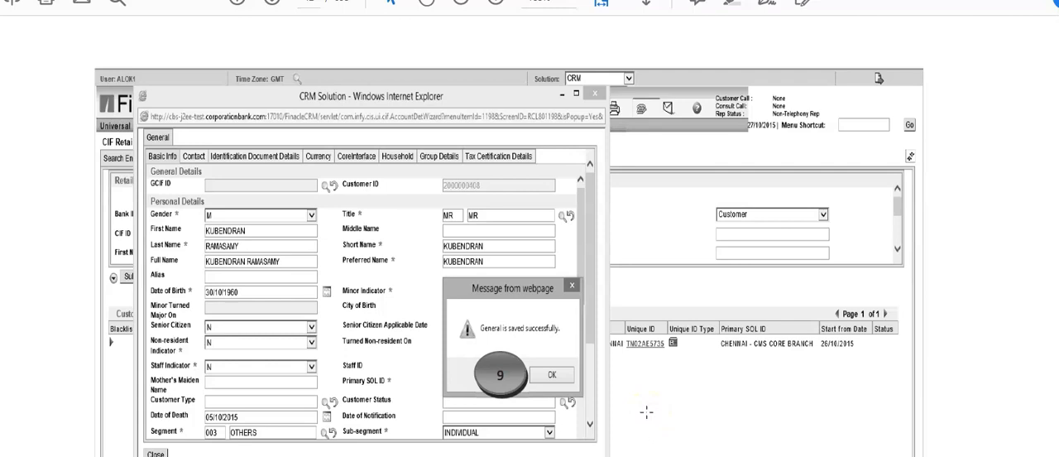
mouse_move(7, 296)
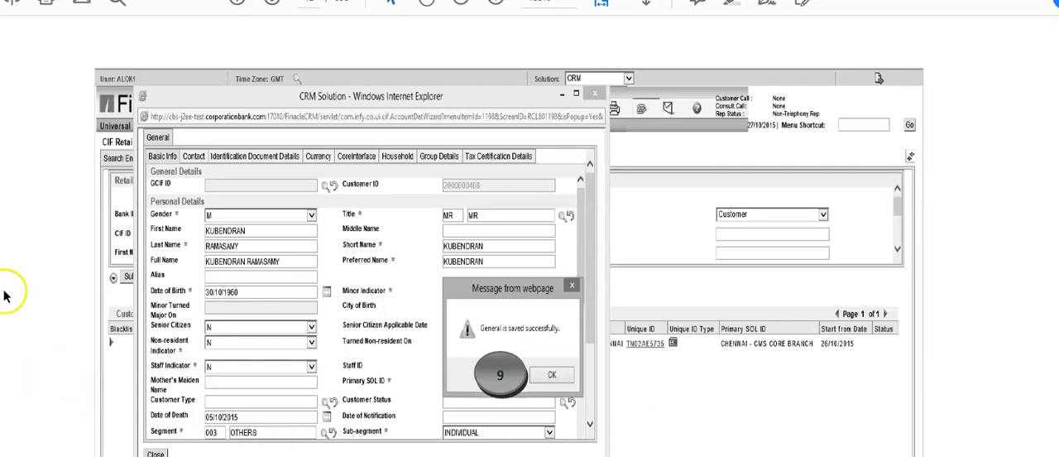